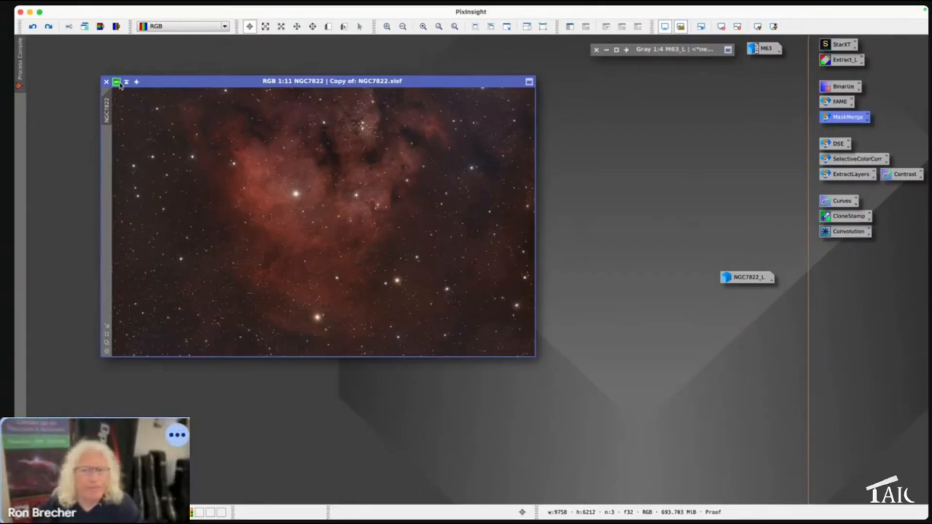
Bring the M63 galaxy image back as the working image and undo its last change.
click(117, 81)
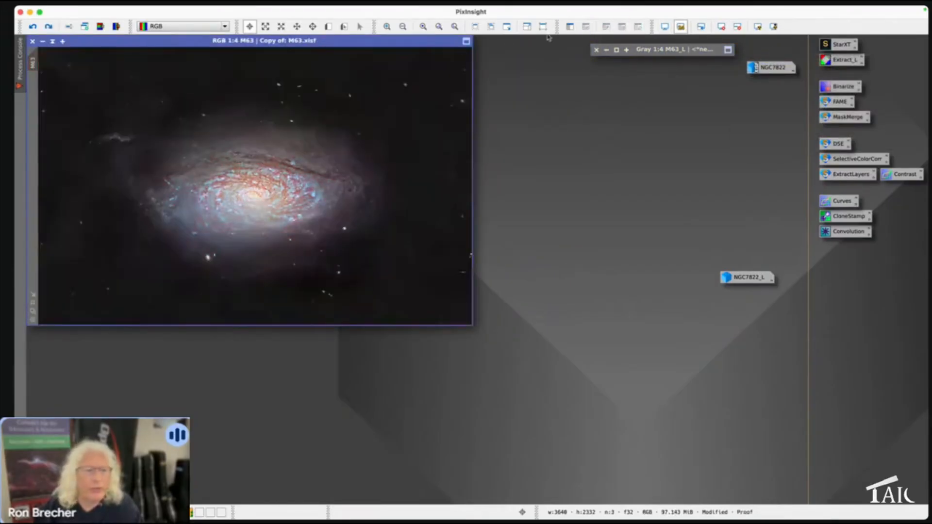
mouse_move(35, 27)
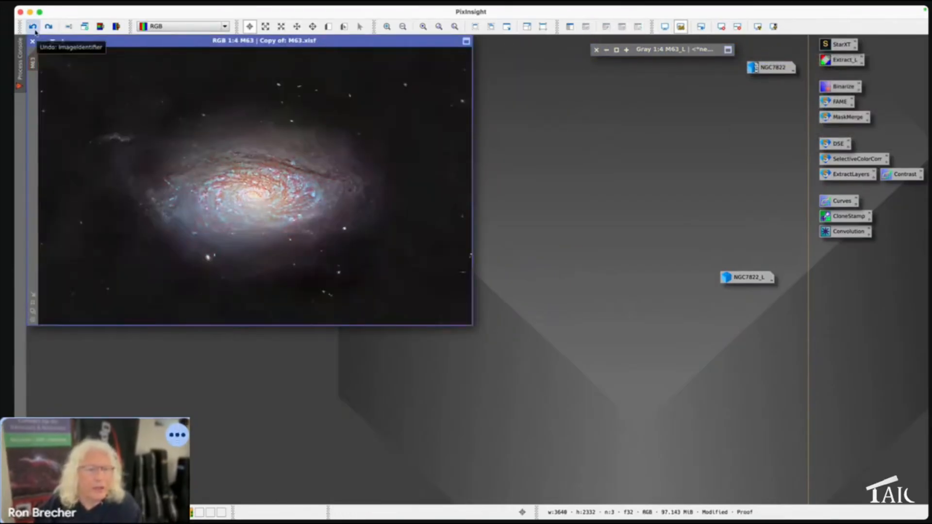
click(49, 27)
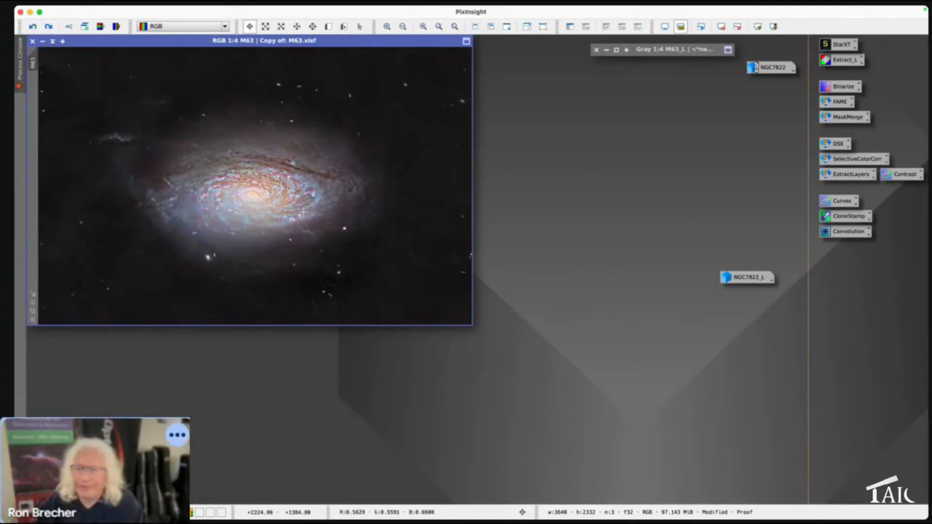
mouse_move(362, 206)
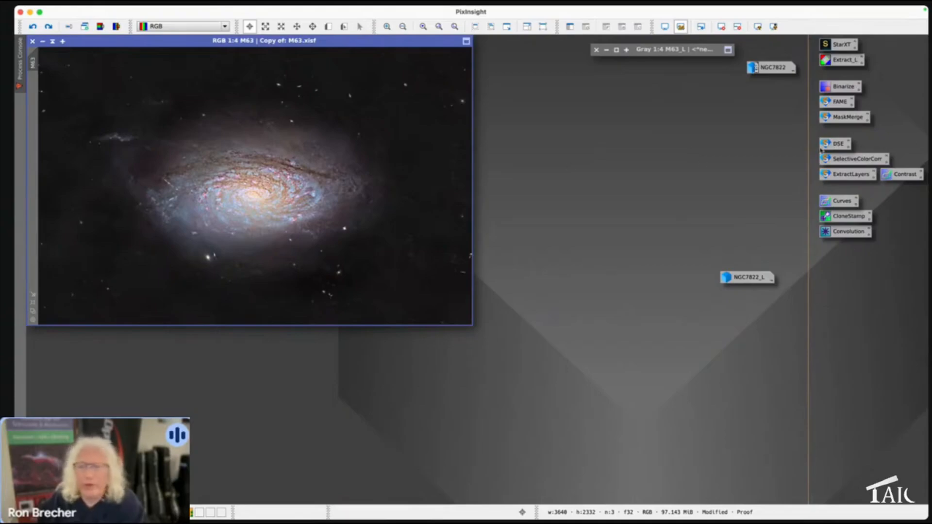
mouse_move(836, 144)
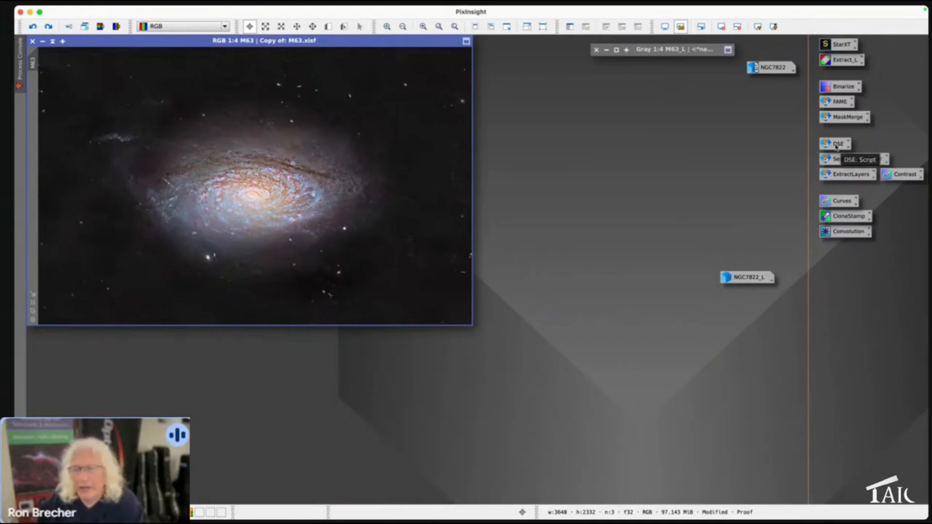
Run the DSE script globally on M63 with Amount 0.40 and 8 layers to darken the dust lanes.
right_click(834, 143)
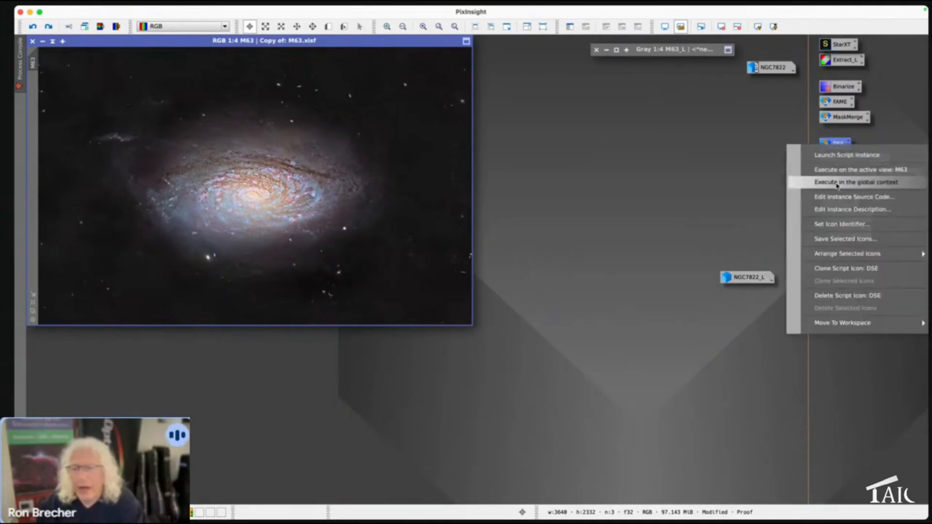
click(853, 182)
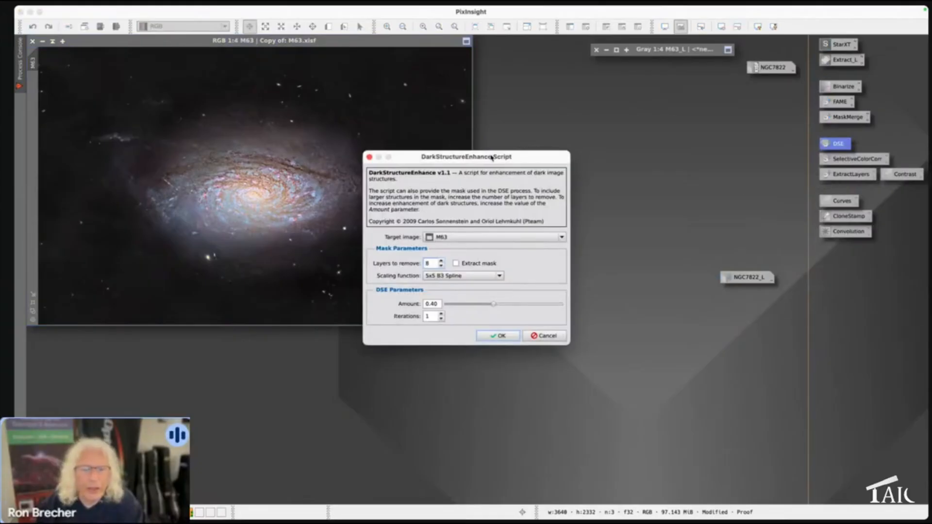
drag(464, 157, 598, 88)
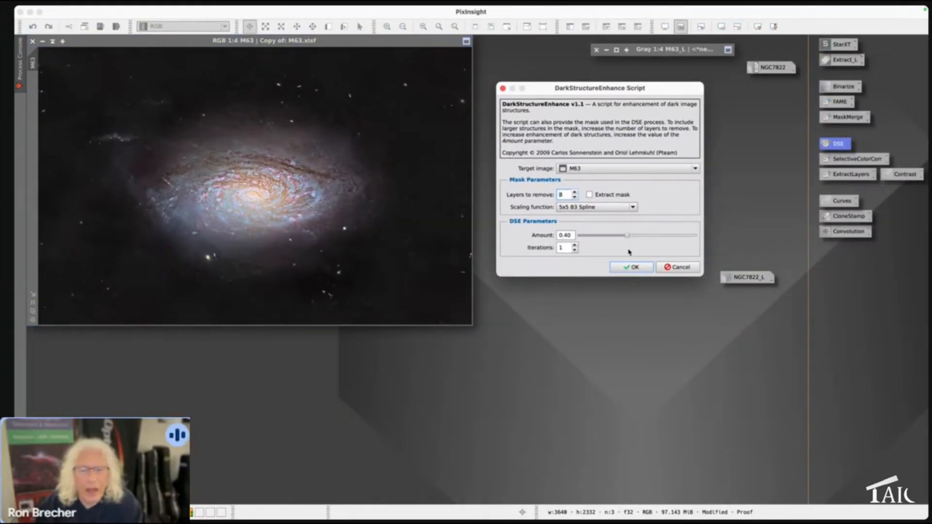
click(631, 267)
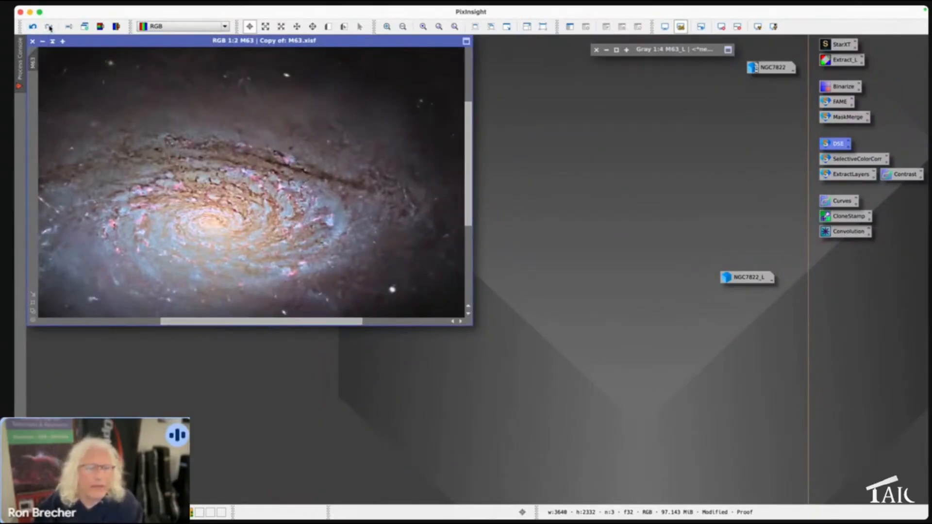
click(33, 25)
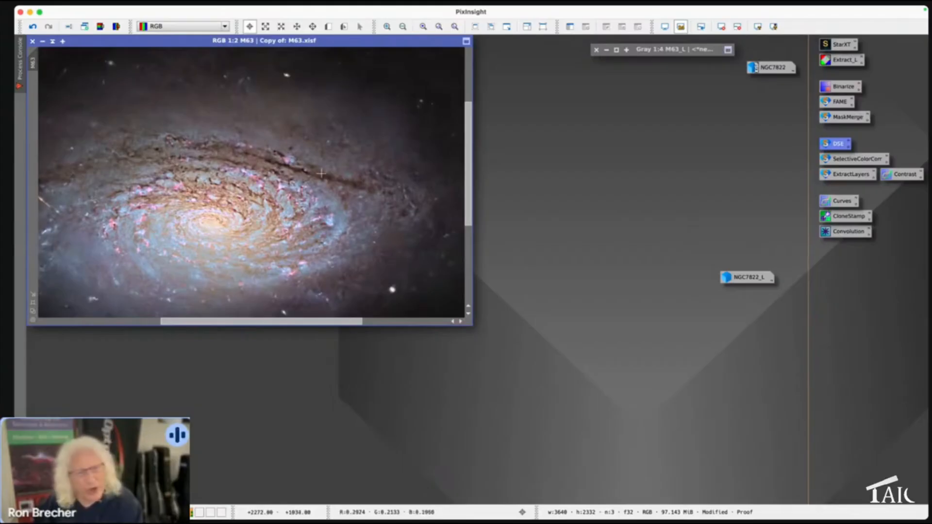
mouse_move(126, 78)
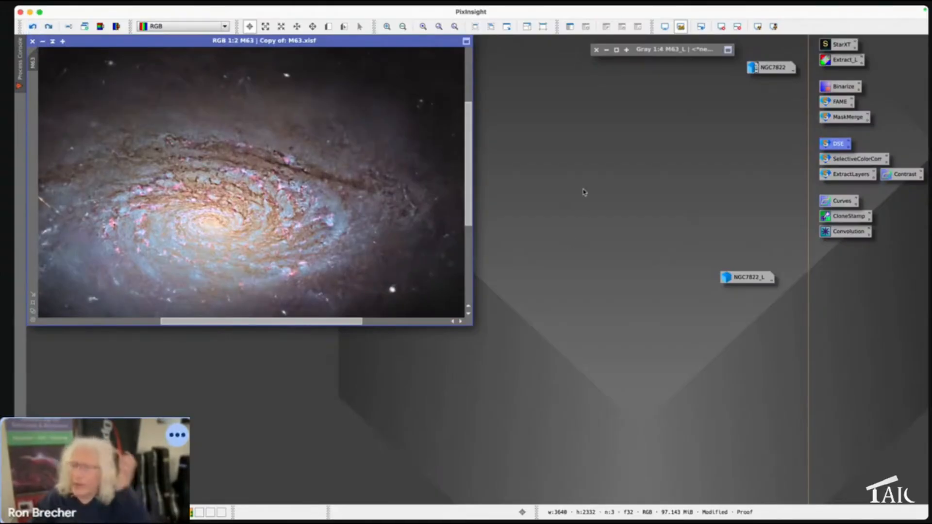
mouse_move(803, 146)
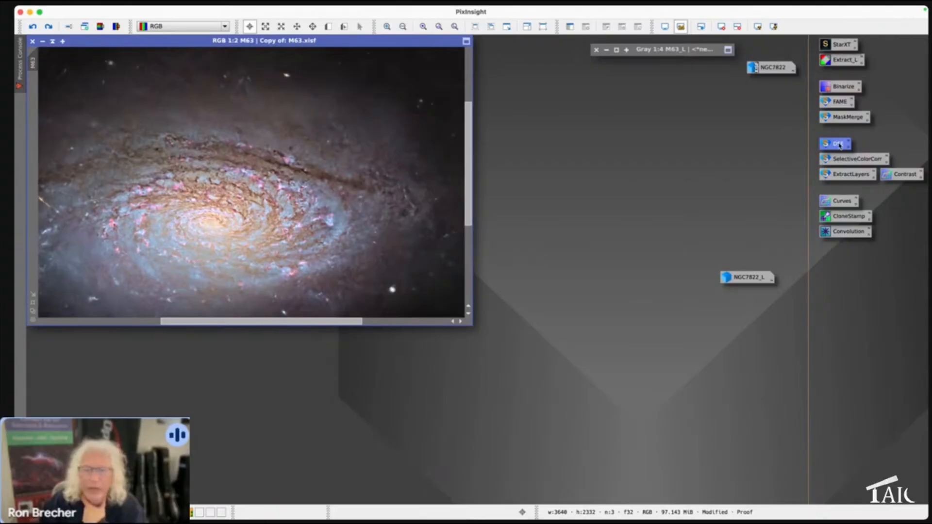
Launch a DSE instance with Amount 0.00 and Extract mask ticked to produce a grayscale dark-structure mask.
right_click(835, 144)
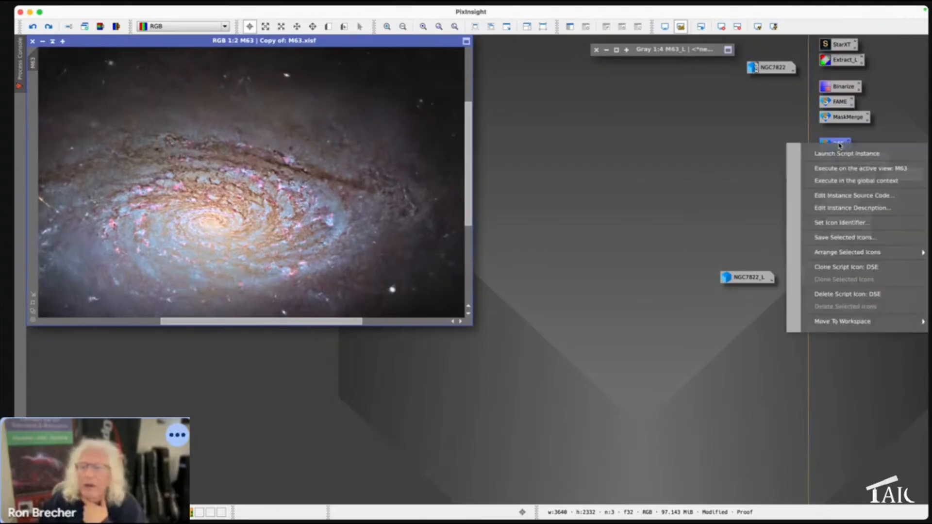
click(844, 153)
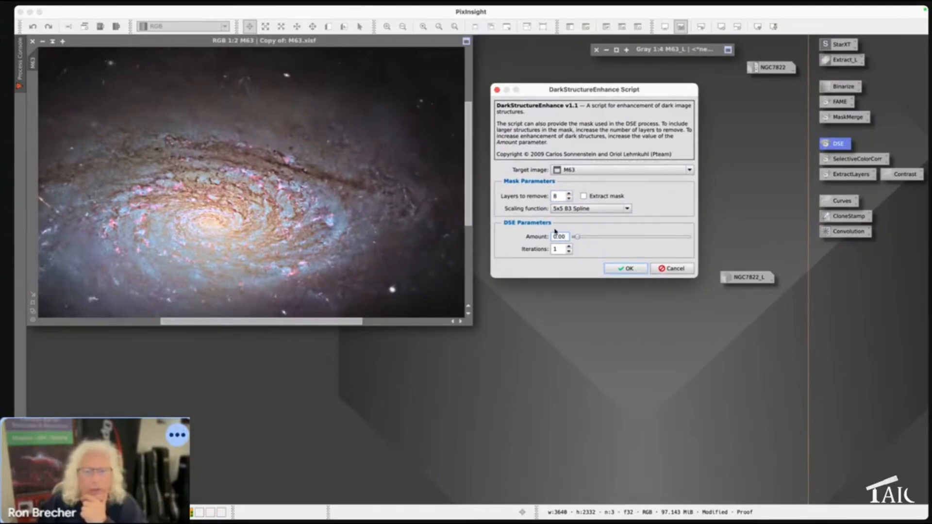
click(583, 196)
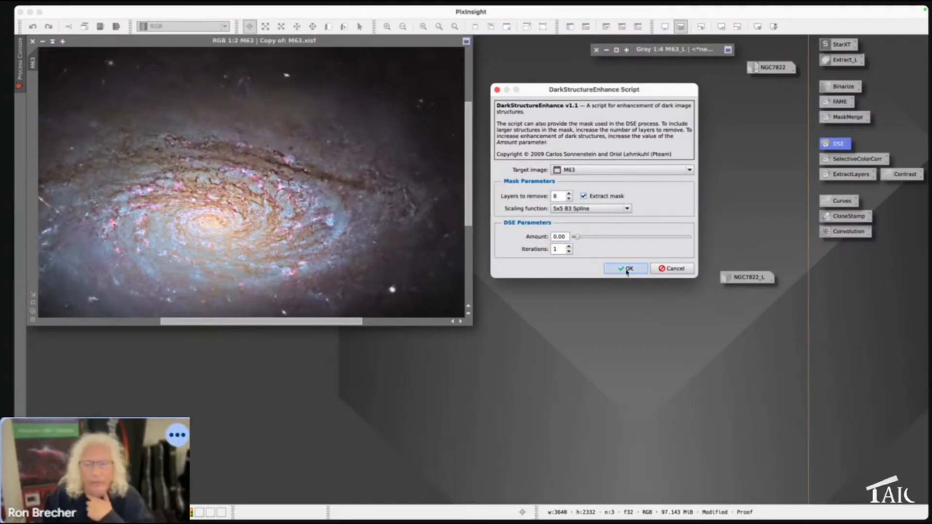
click(626, 267)
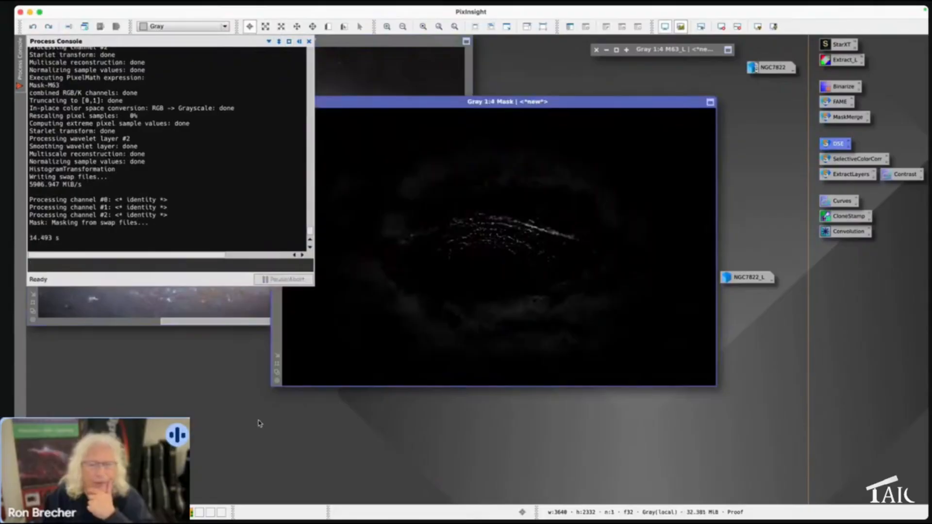
mouse_move(381, 310)
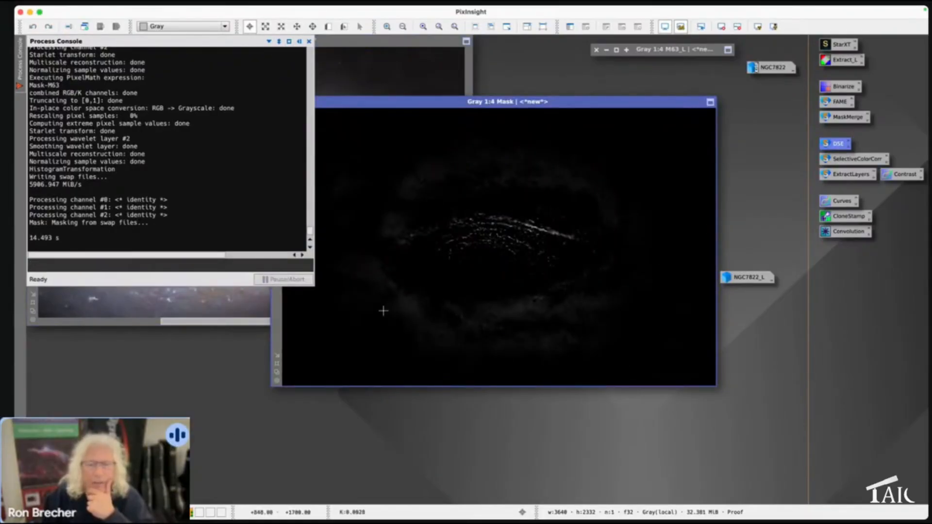
mouse_move(408, 338)
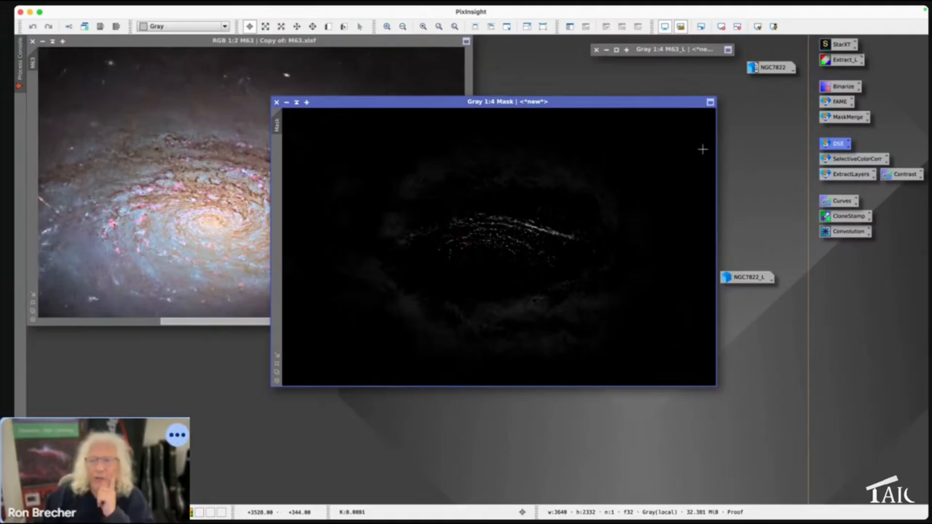
mouse_move(833, 217)
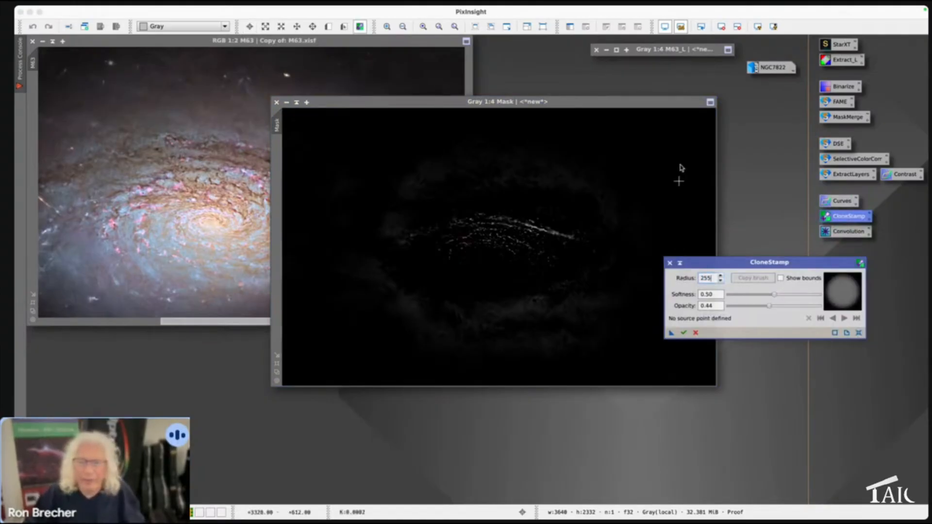
mouse_move(662, 157)
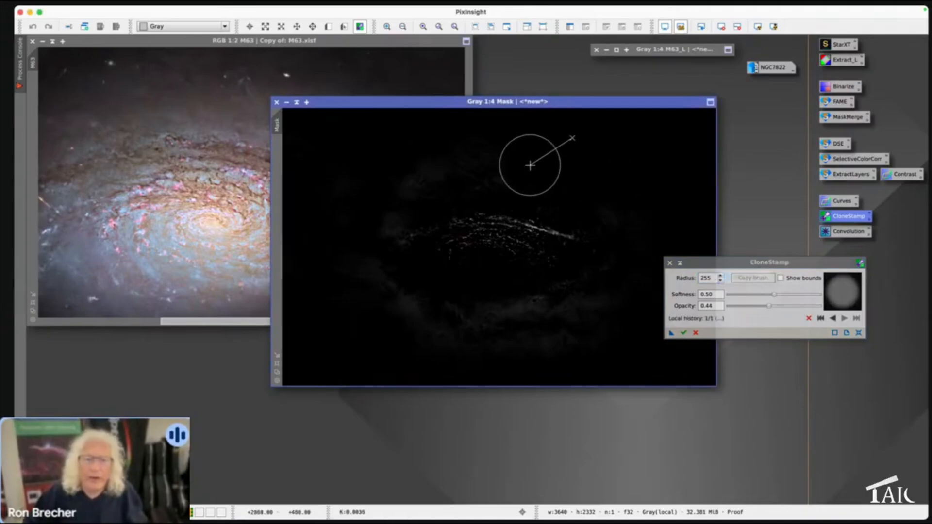
mouse_move(420, 176)
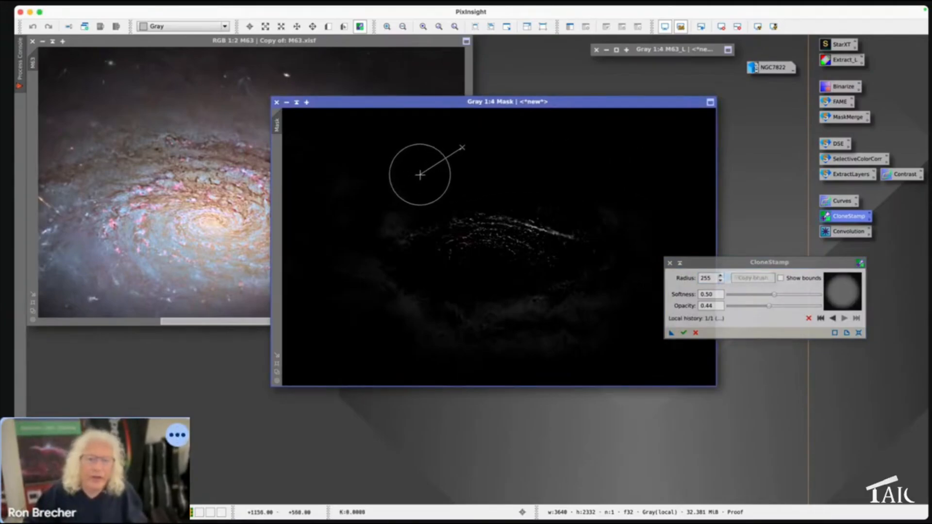
mouse_move(385, 209)
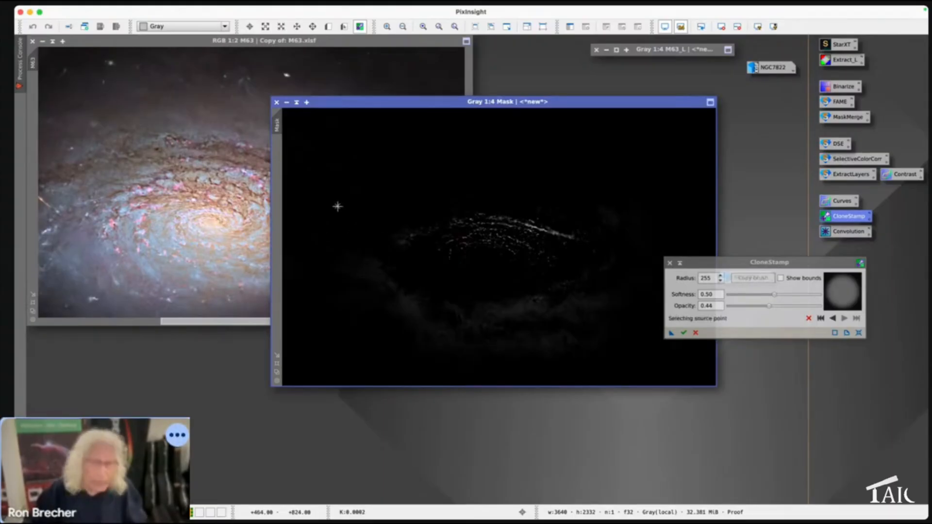
mouse_move(376, 335)
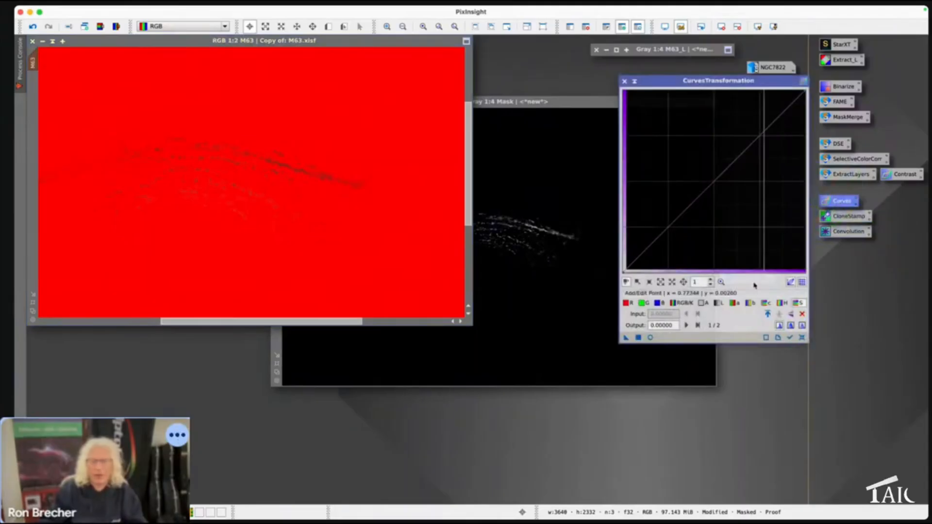
Show a Real-Time Curves preview of the masked M63 with the histogram displayed behind the curve.
click(788, 338)
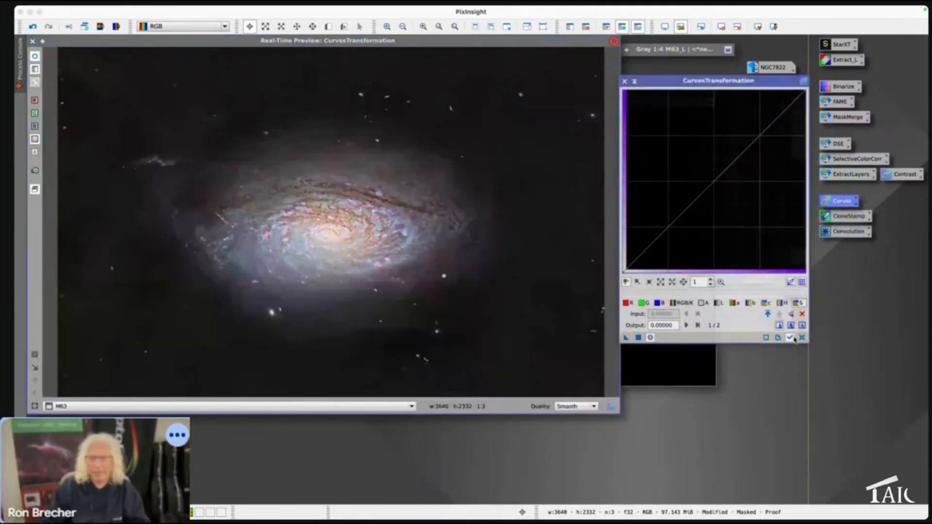
click(681, 303)
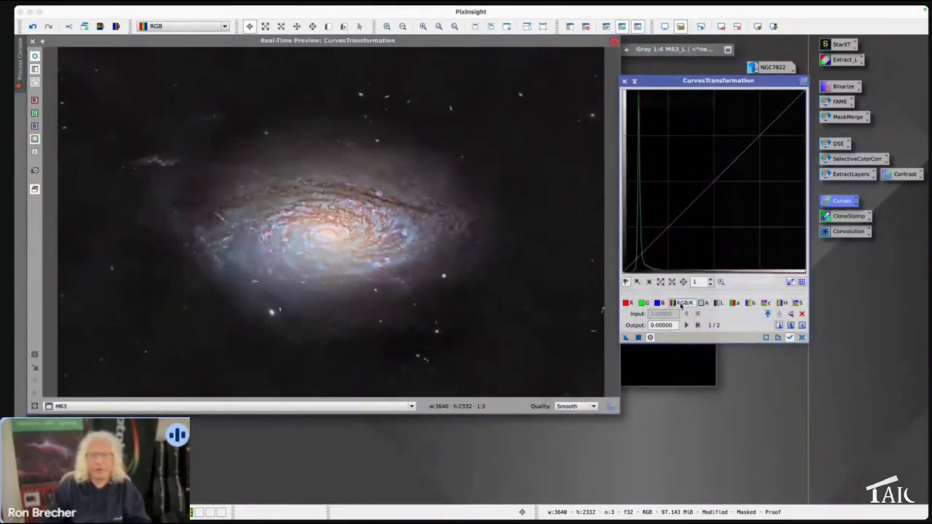